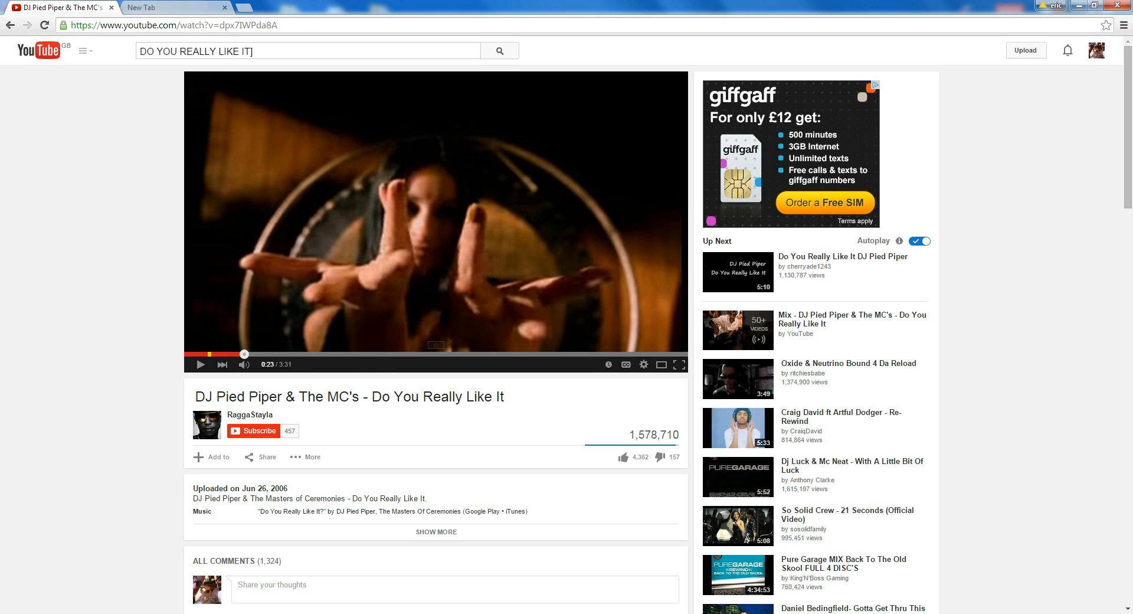
Show the first 'Do u' vocal event's VariAudio pitch editing in the Sample Editor.
left_click(236, 354)
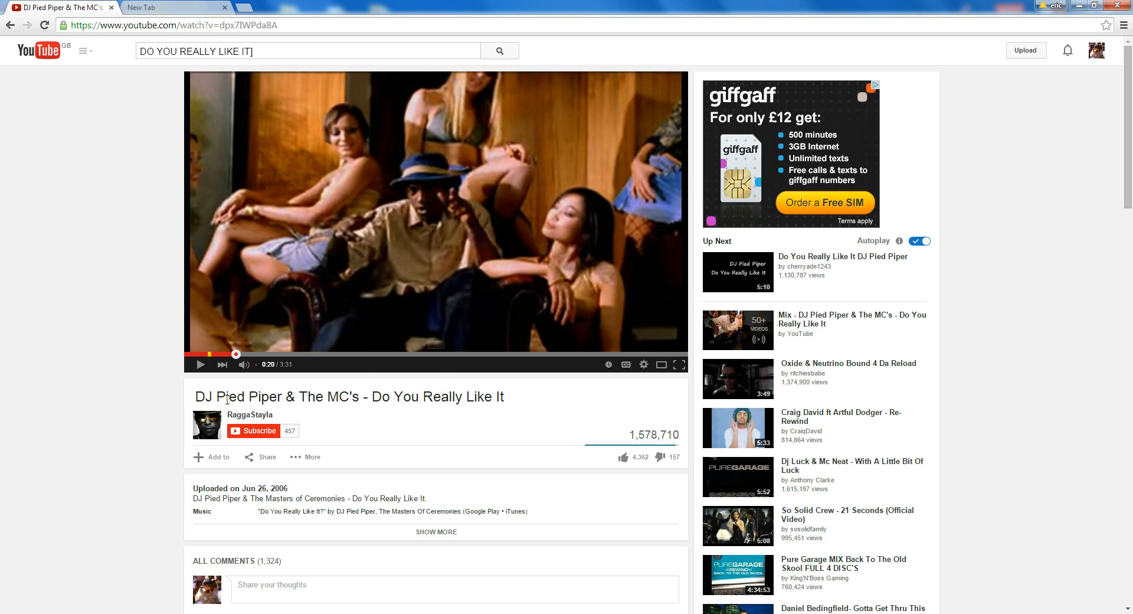
mouse_move(127, 366)
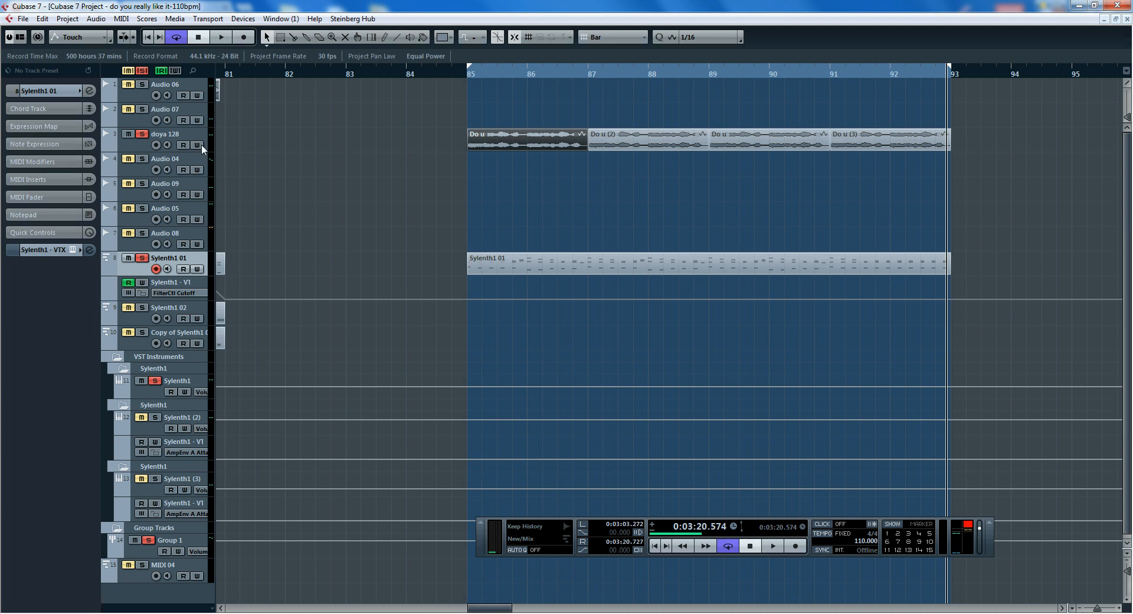
double_click(527, 136)
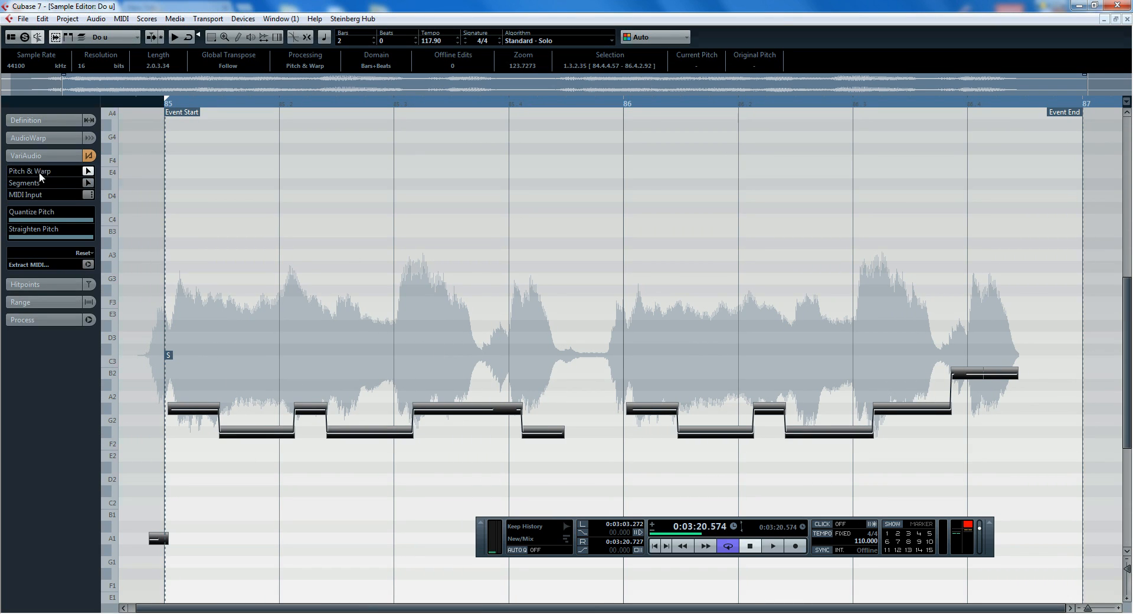
mouse_move(79, 267)
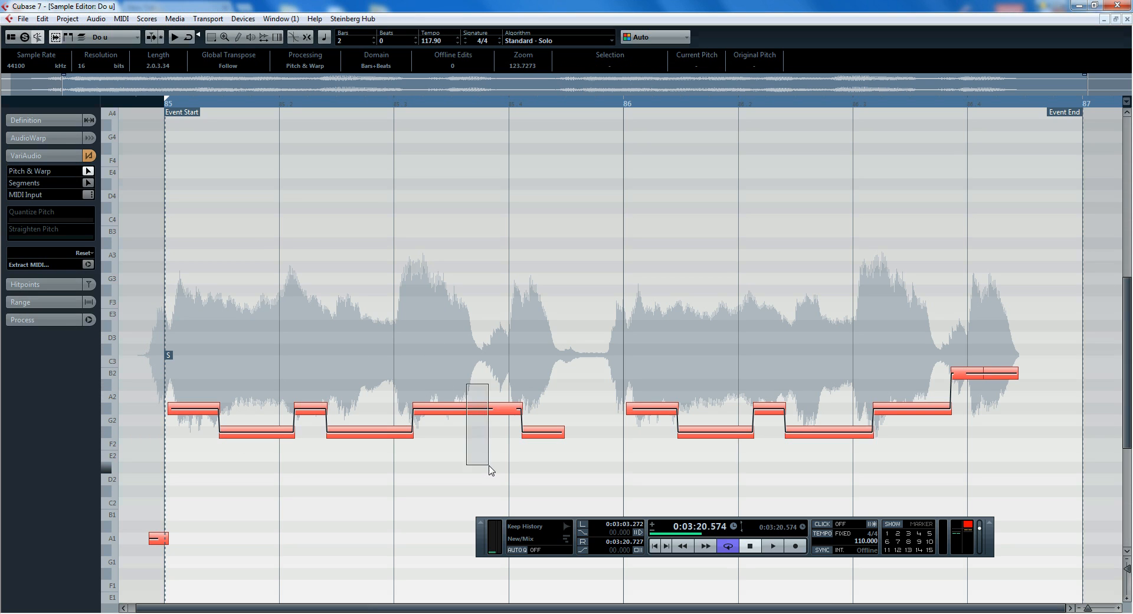
left_click(433, 409)
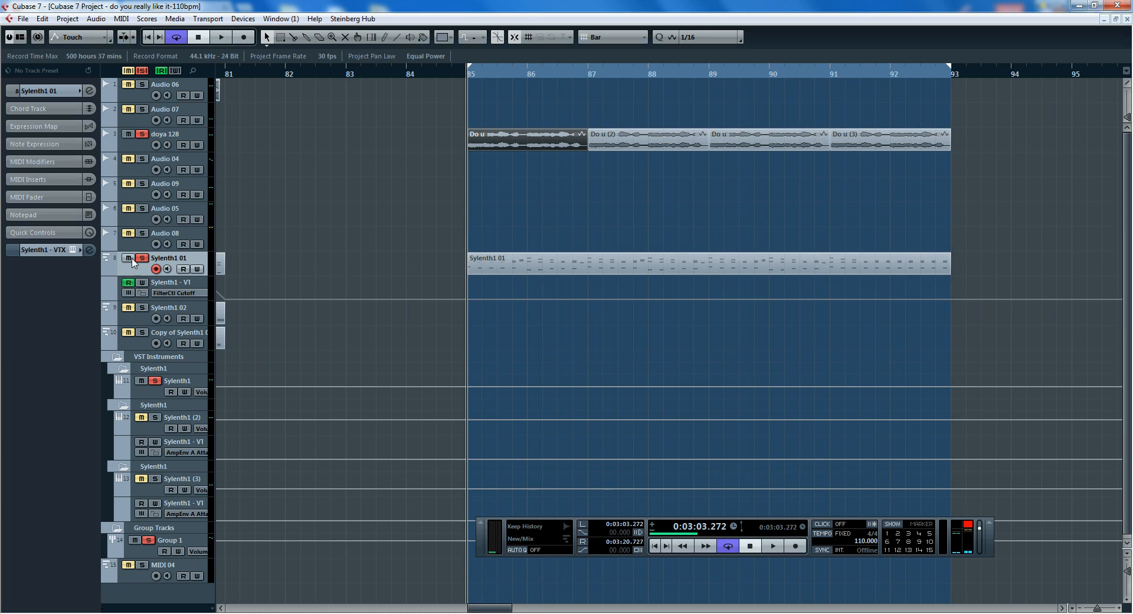
Play bars 85–93 with the retuned vocal and Sylenth chords twice, then return to bar 1.
left_click(221, 36)
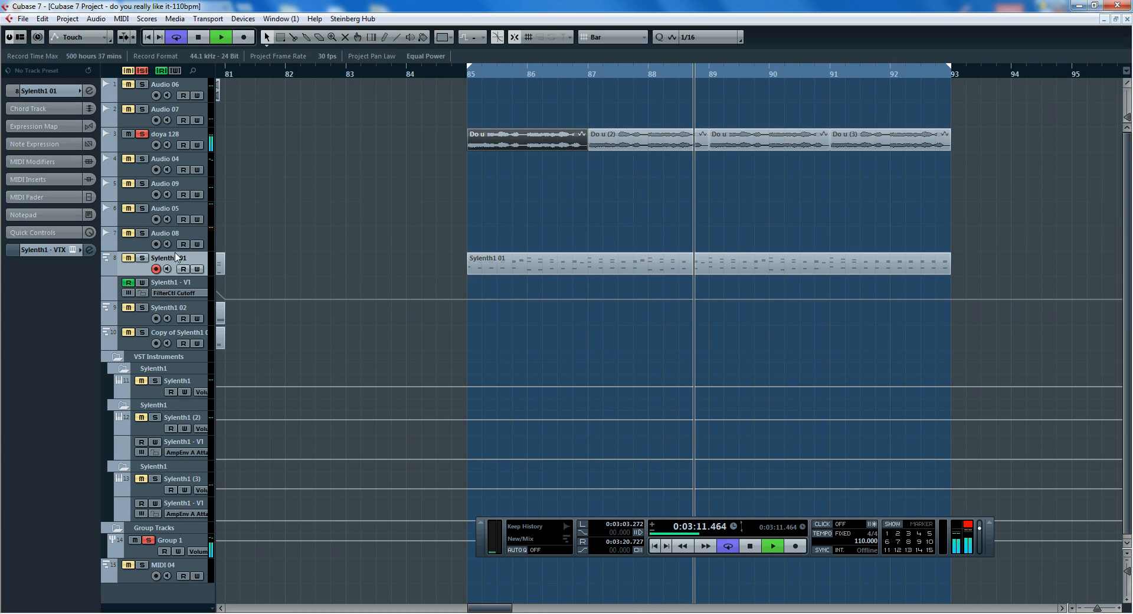
left_click(727, 545)
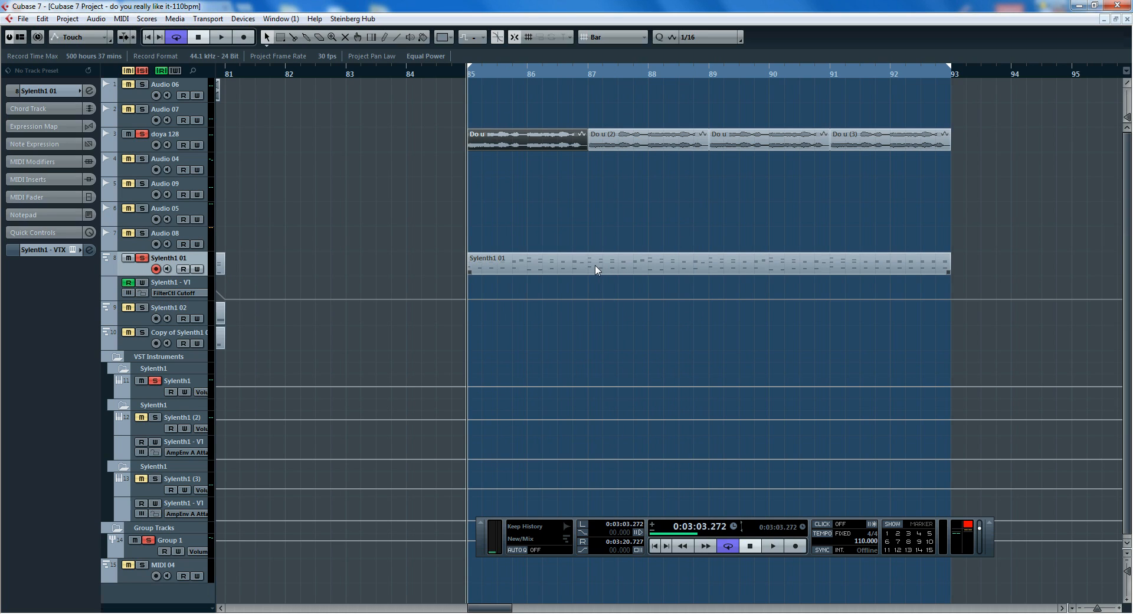
left_click(772, 546)
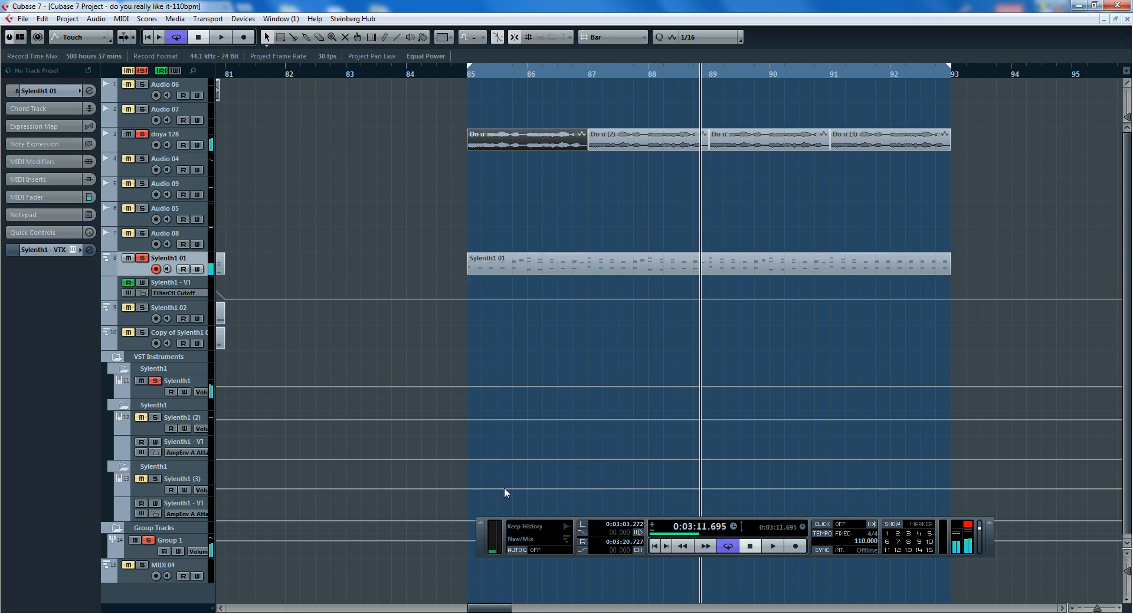
scroll("left", 3)
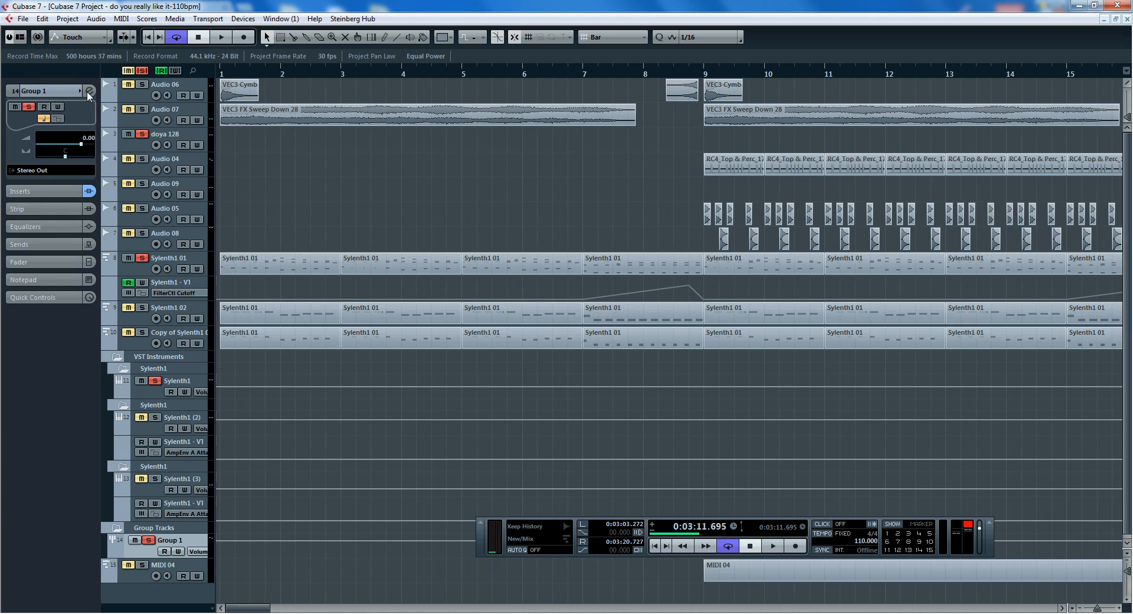
Reveal Group 1's channel settings with its iZotope Stutter Edit insert, then close them.
left_click(89, 91)
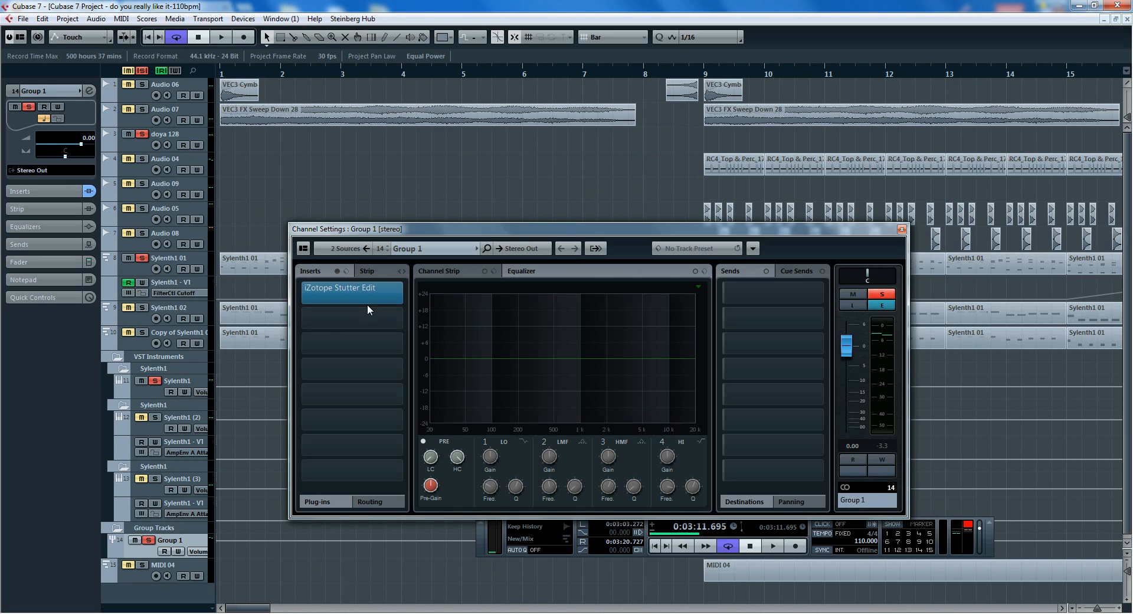
mouse_move(712, 484)
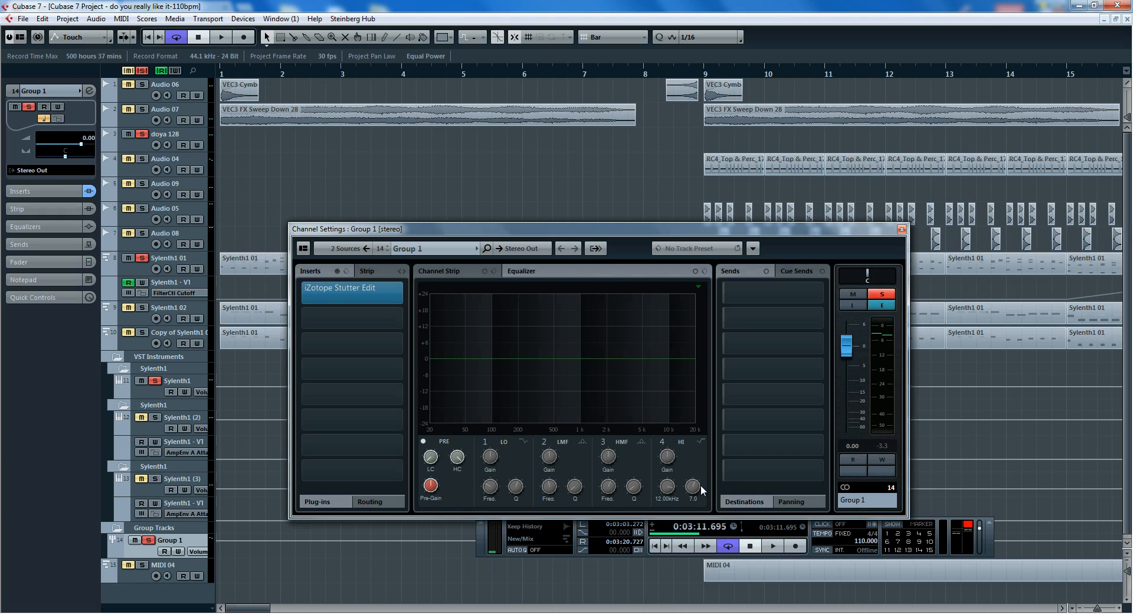
mouse_move(696, 499)
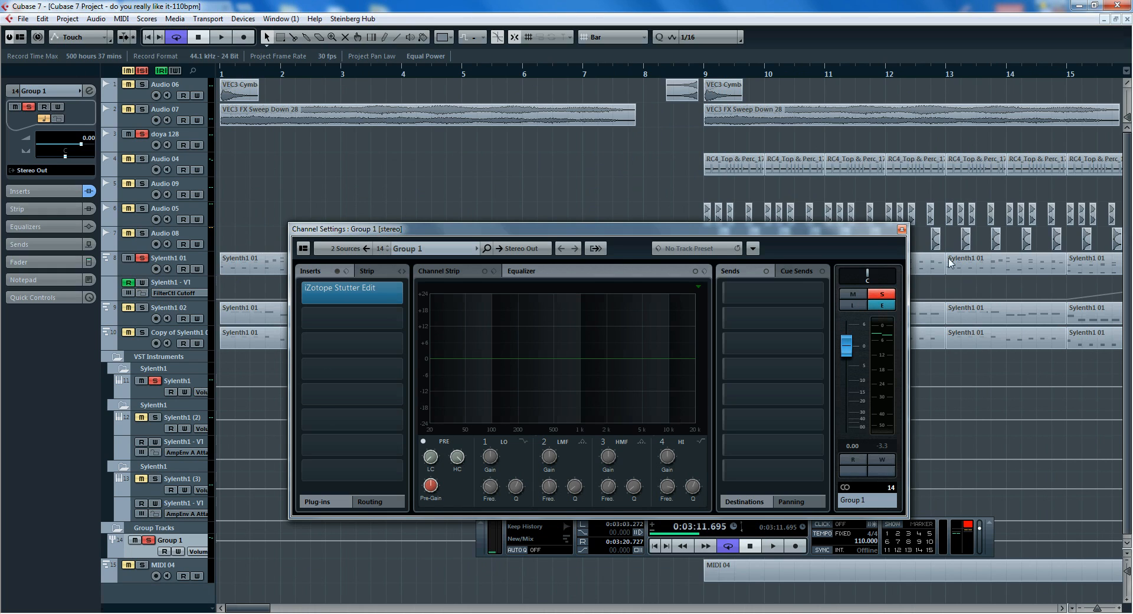
mouse_move(905, 238)
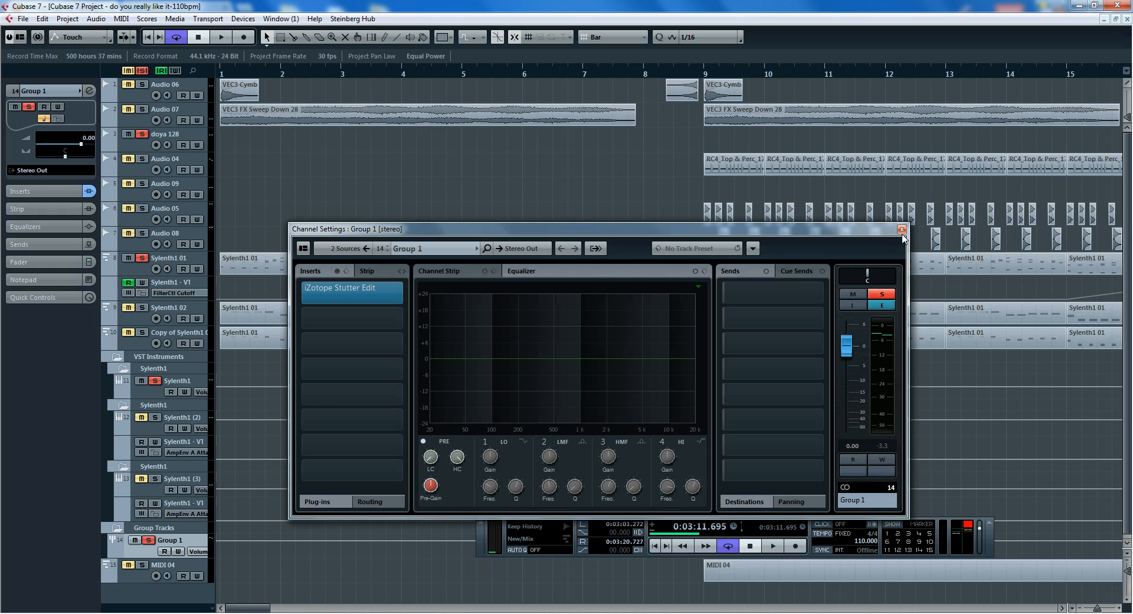
left_click(903, 229)
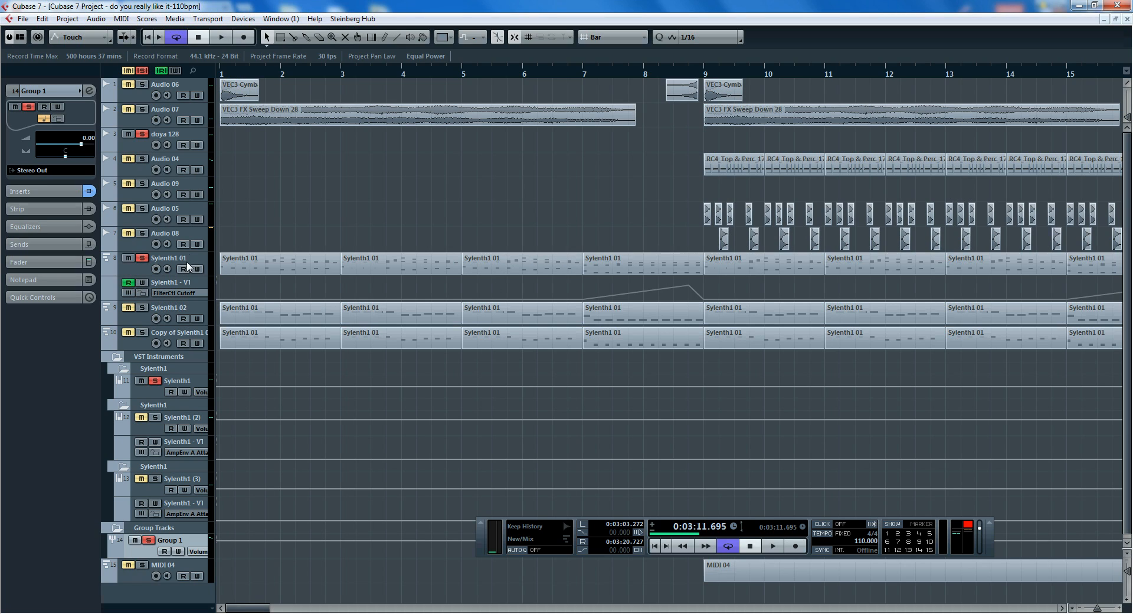
left_click(167, 233)
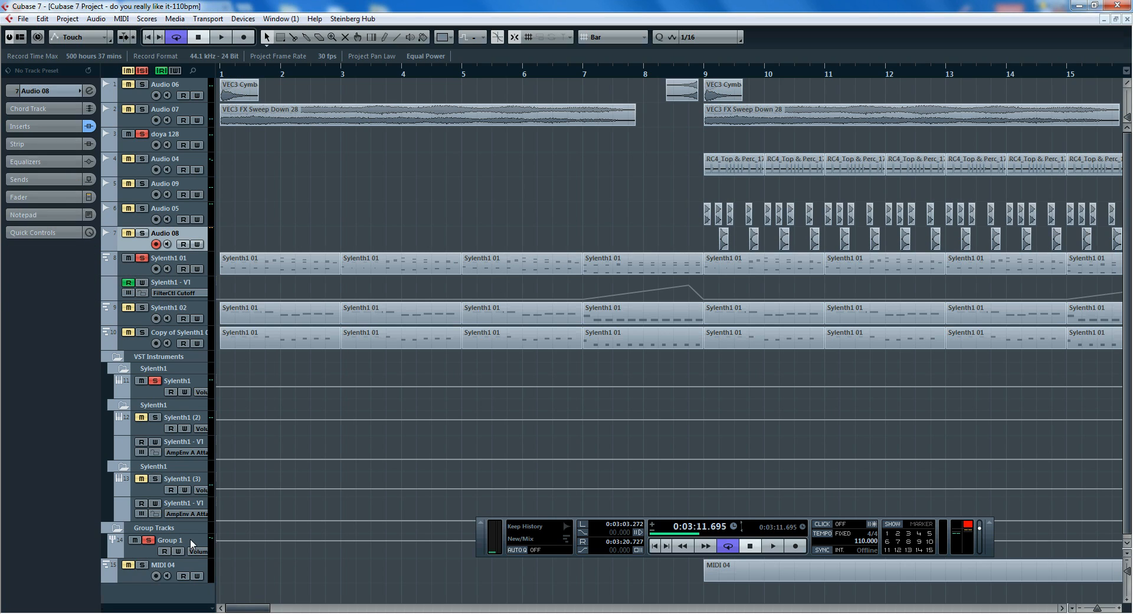
Reopen and close Group 1's channel settings before viewing the whole arrangement.
left_click(169, 541)
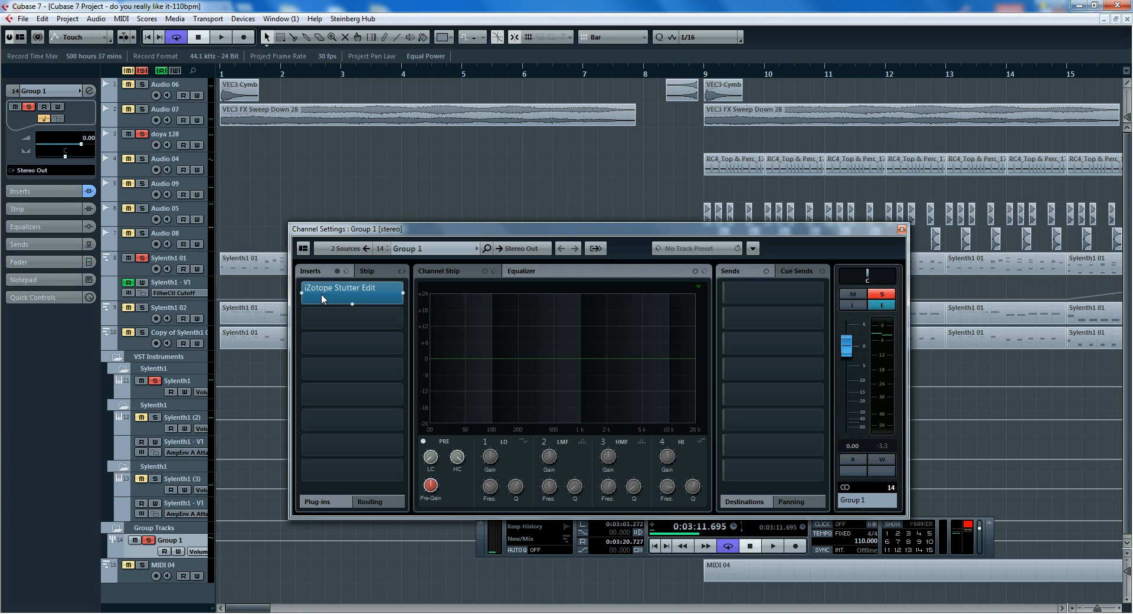
mouse_move(376, 306)
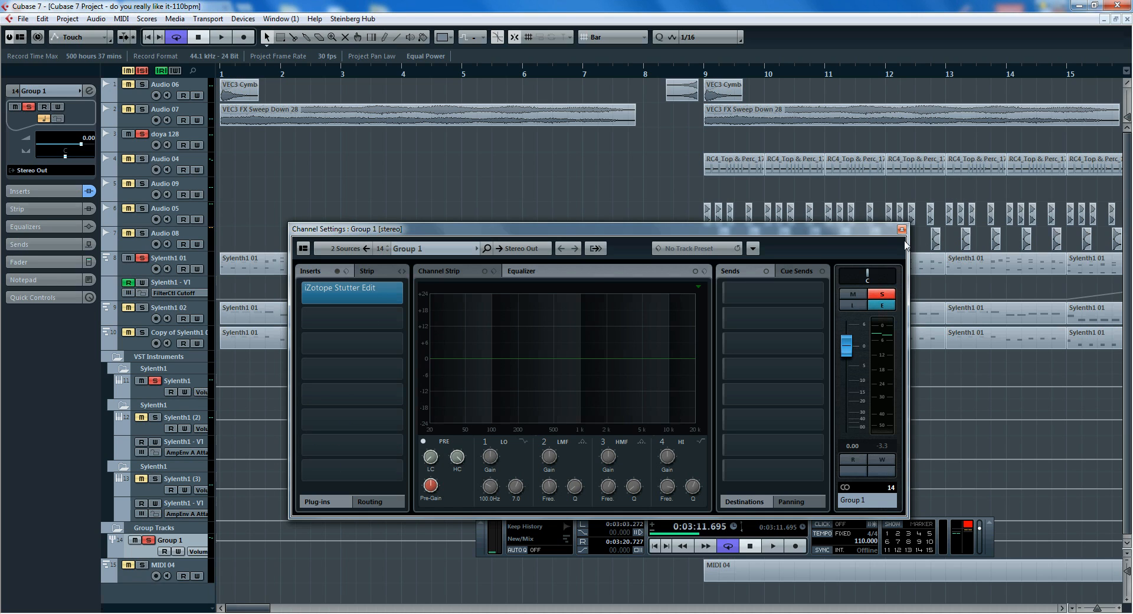
left_click(901, 229)
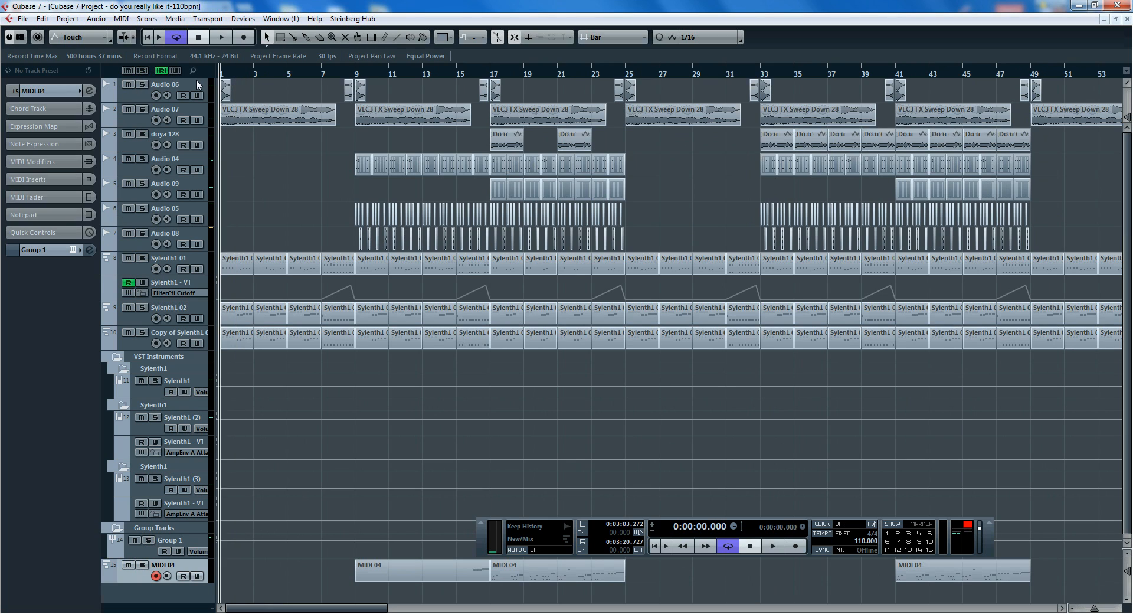
Start playback from the song's beginning and select the Audio 05 track.
left_click(220, 37)
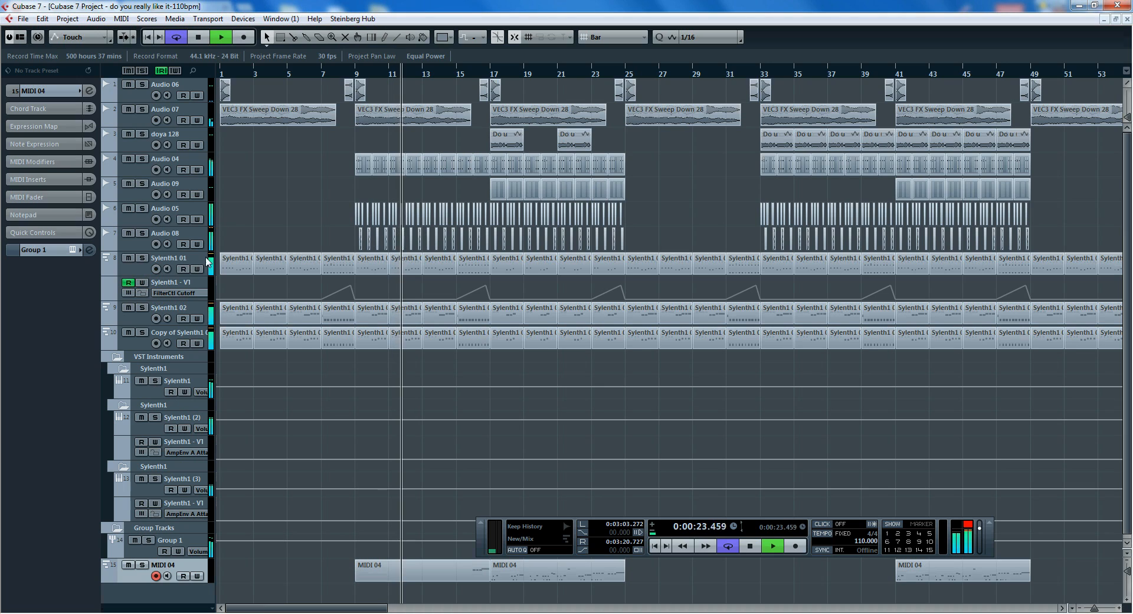
left_click(165, 208)
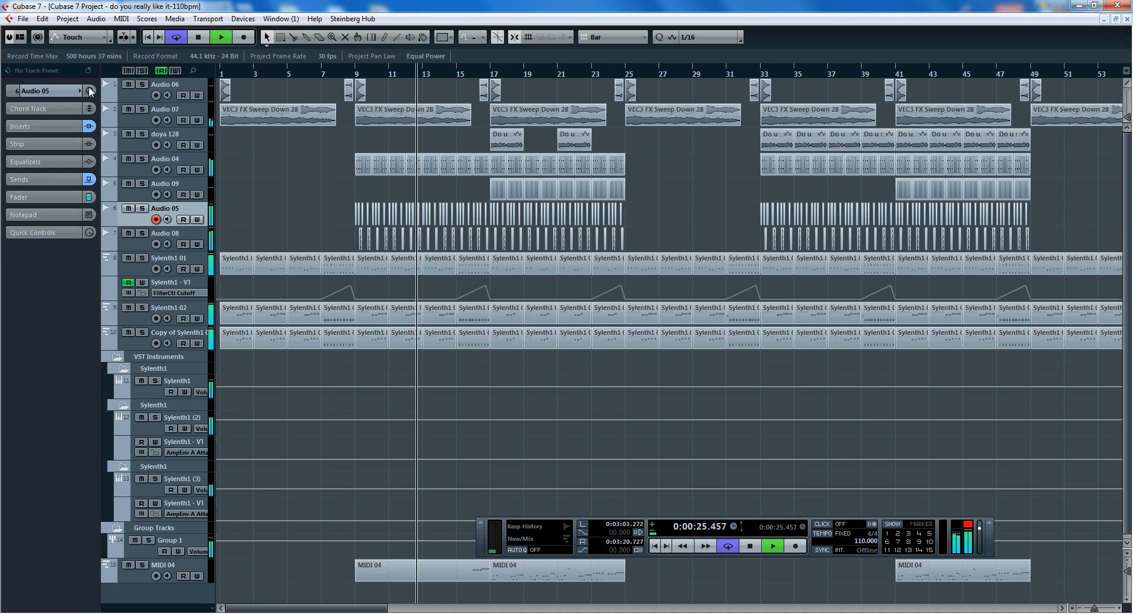
left_click(89, 91)
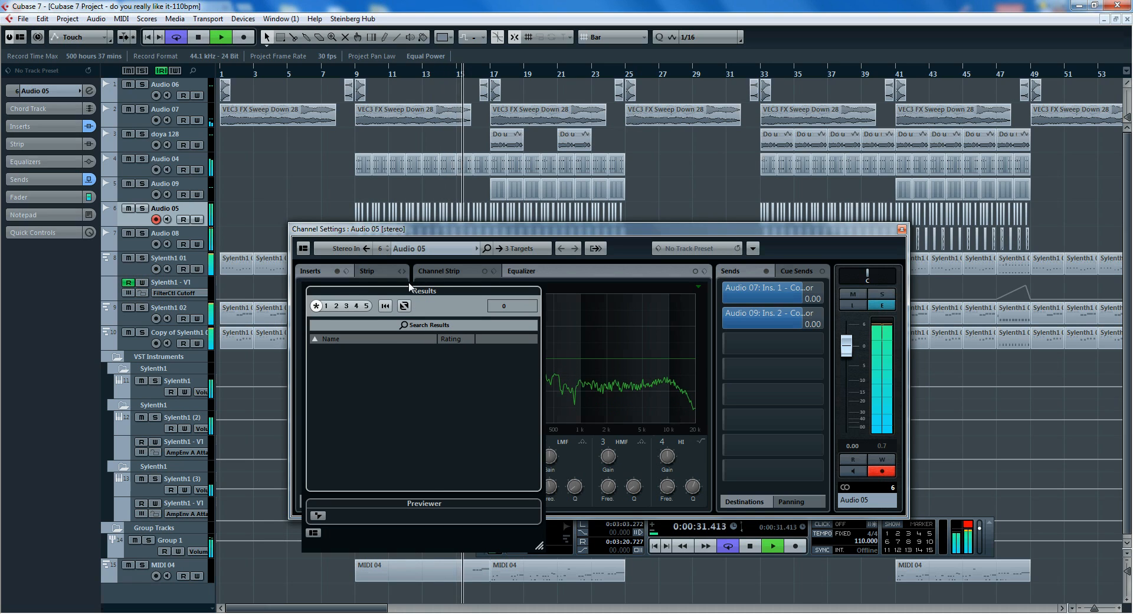
left_click(310, 270)
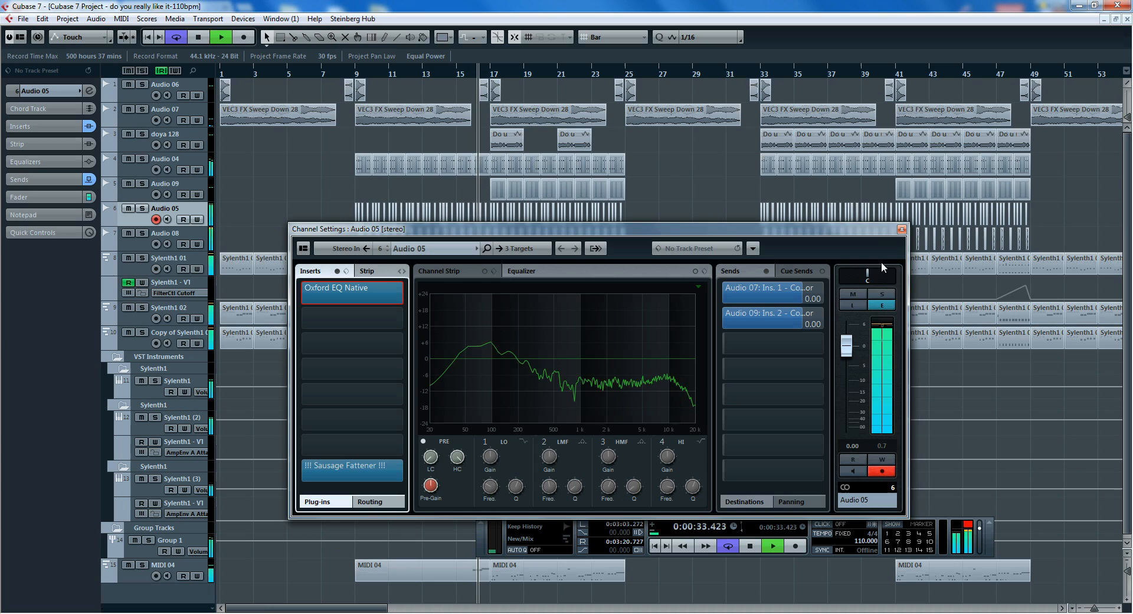
left_click(901, 229)
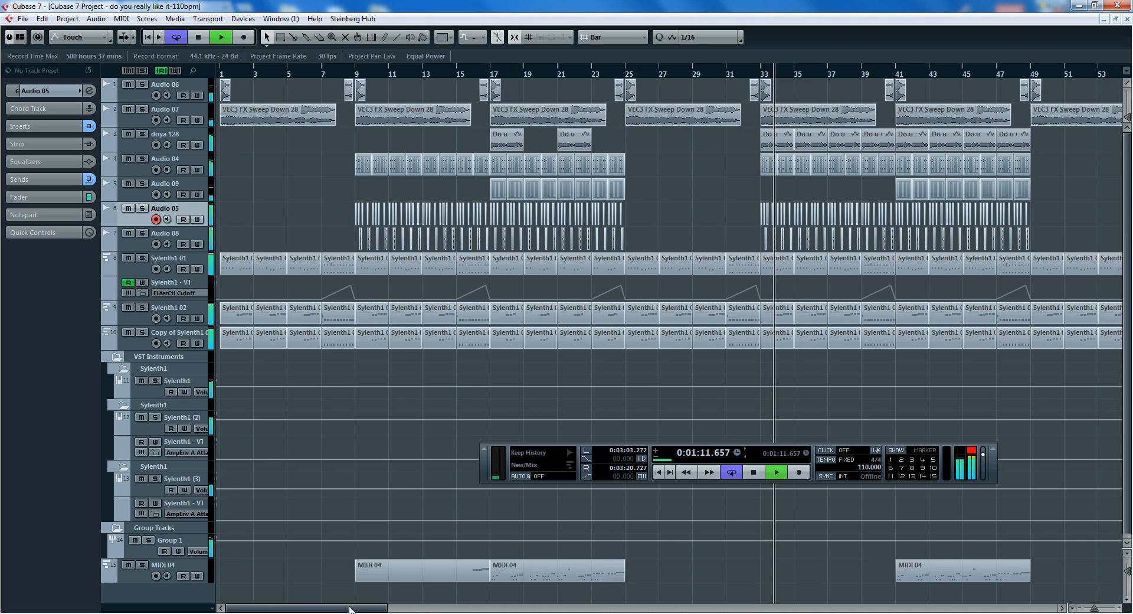
Move to bar 27 and restart playback of the section around bar 39.
scroll("right", 3)
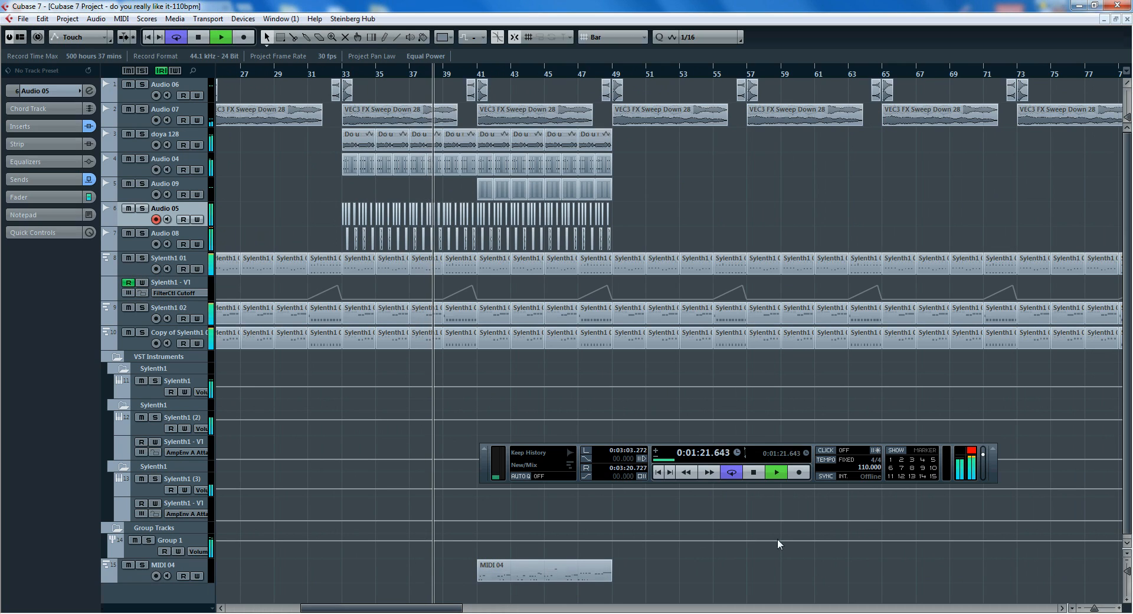
left_click(774, 471)
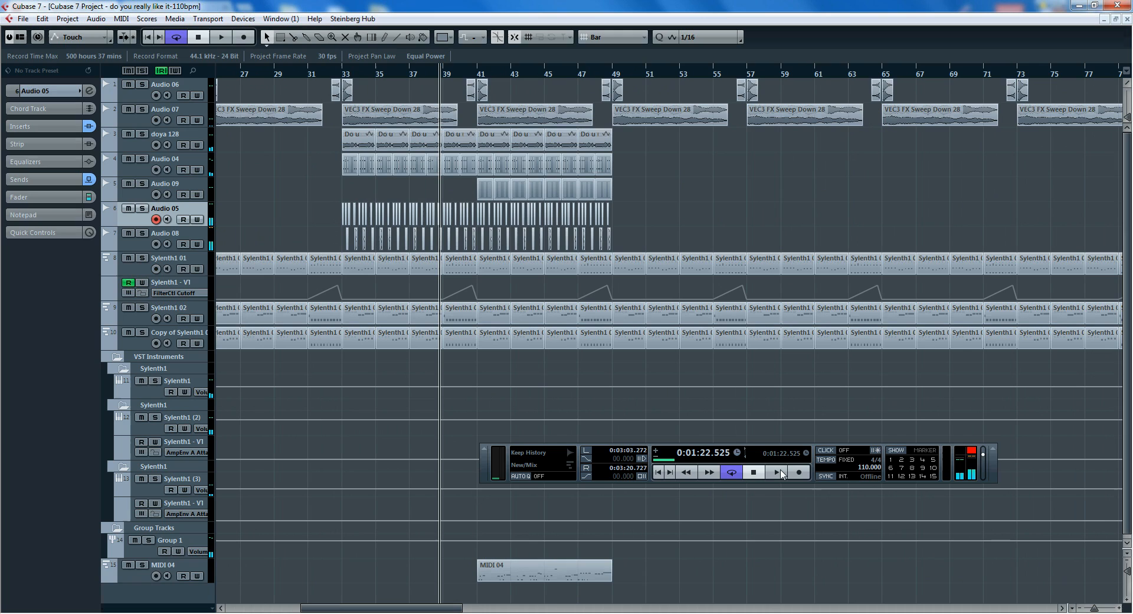
left_click(776, 471)
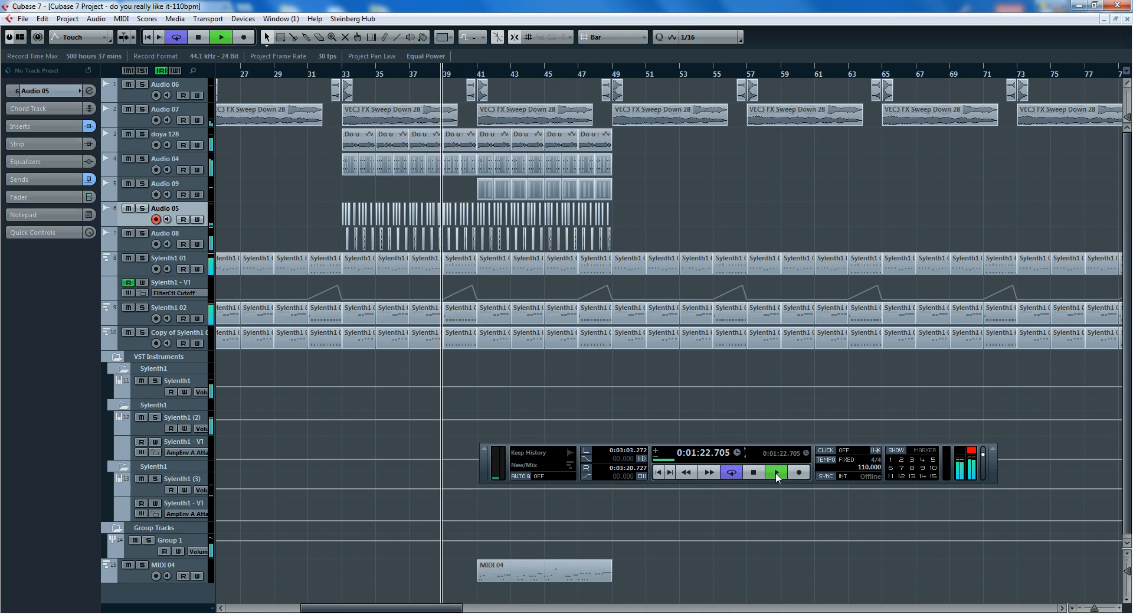
left_click(775, 471)
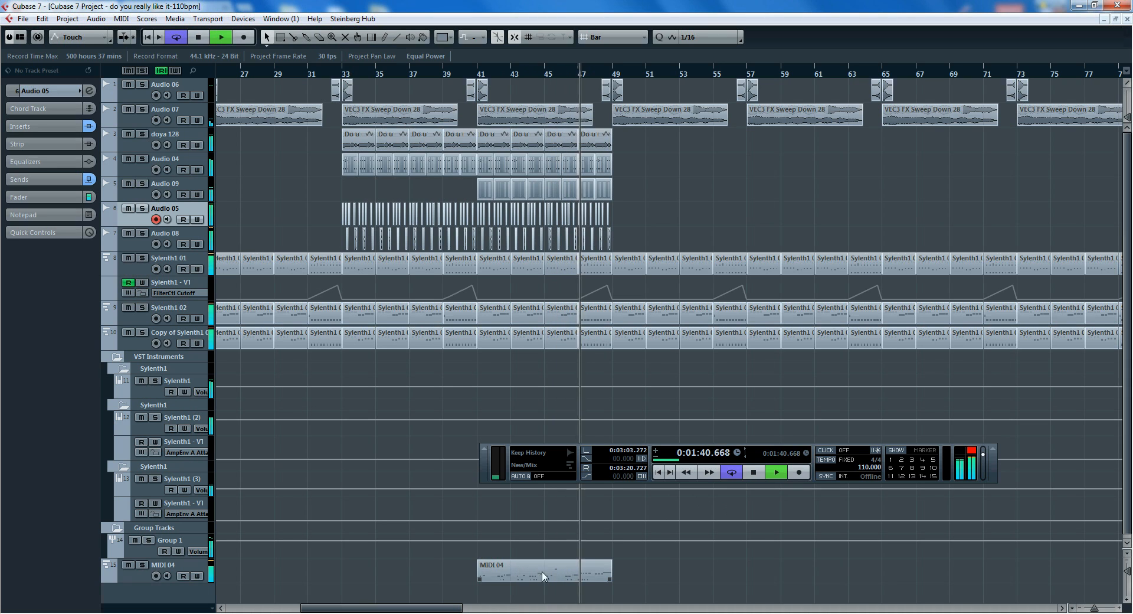
Continue playback toward two minutes and select the Group 1 Stutter Edit track.
double_click(543, 572)
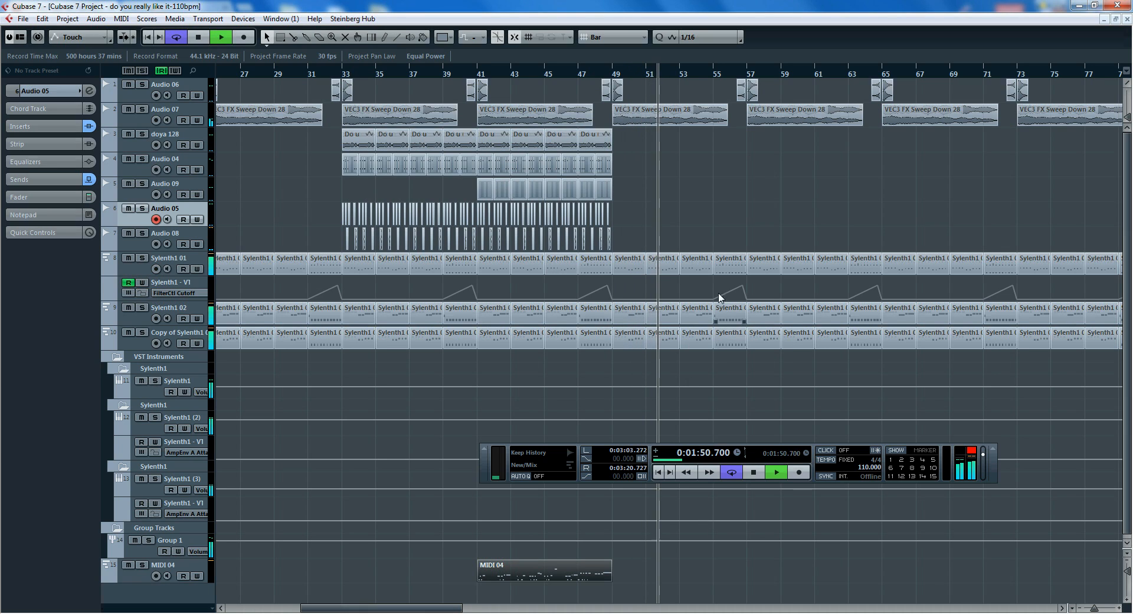
left_click(774, 471)
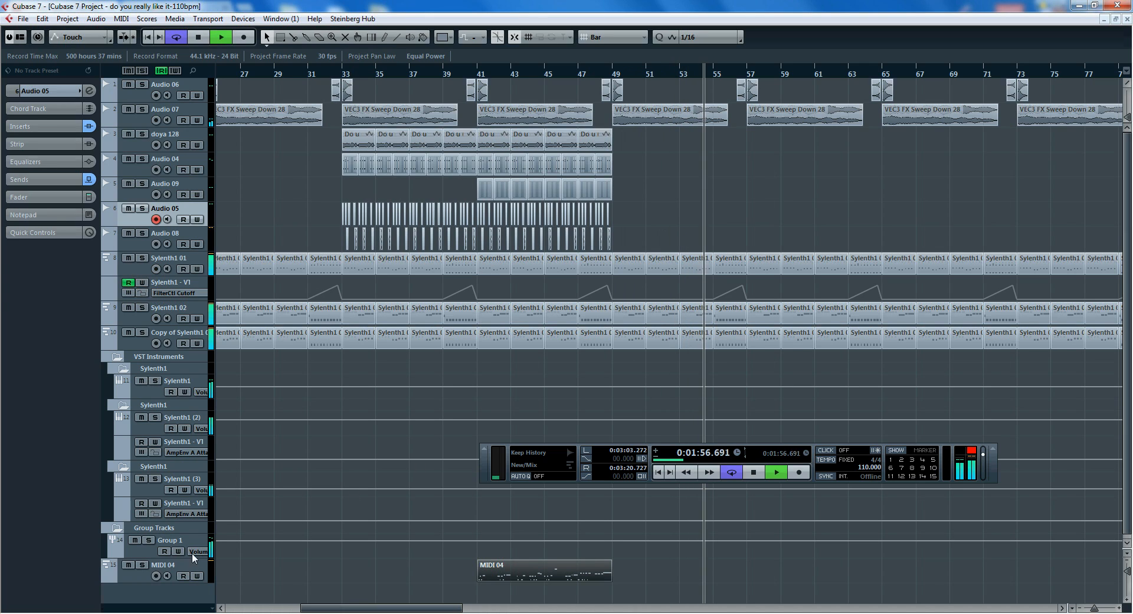
left_click(170, 541)
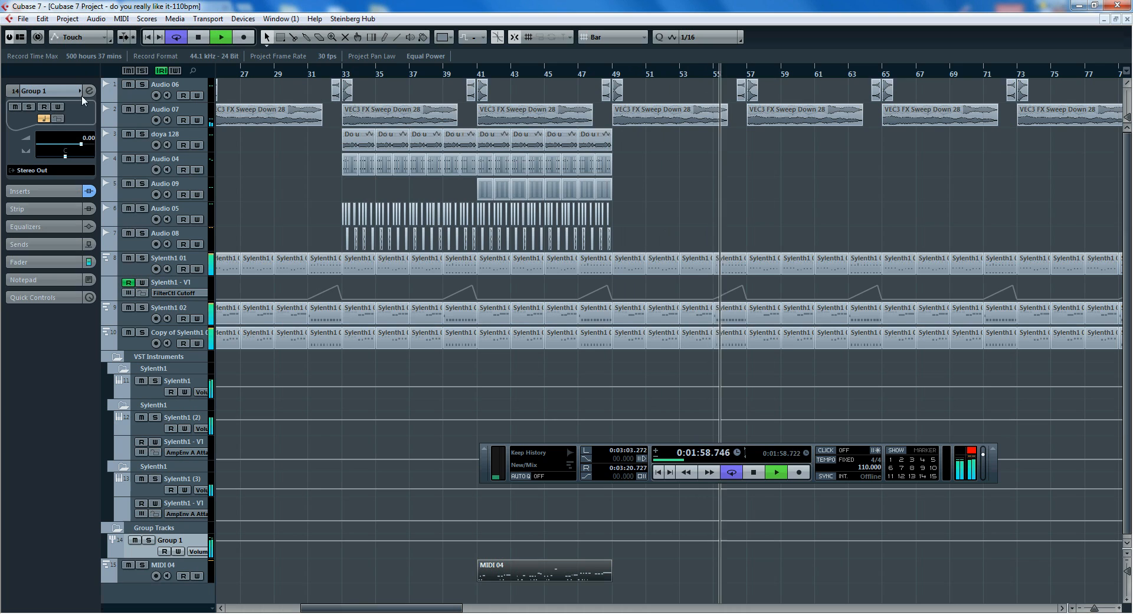